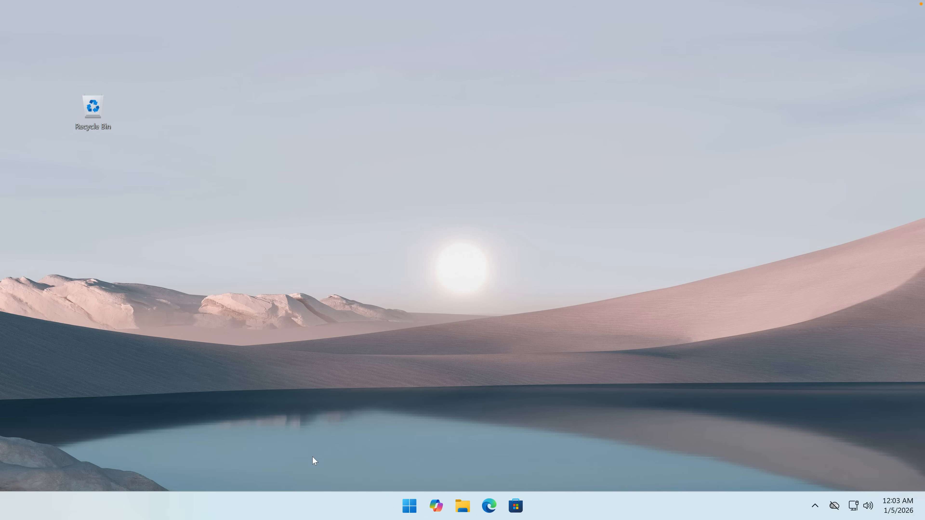
# Bring up the RetroBar GitHub page in Edge and read down through its file list and README
pyautogui.click(490, 506)
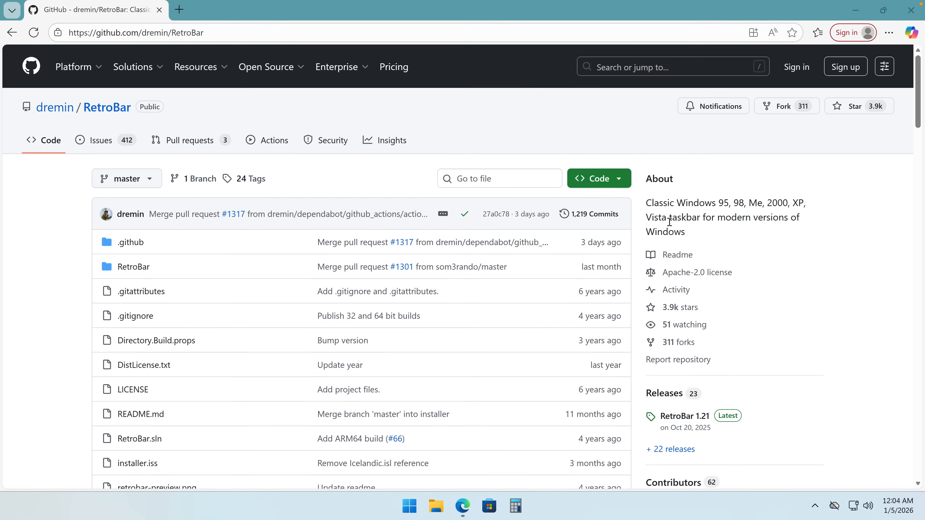
pyautogui.scroll(-3)
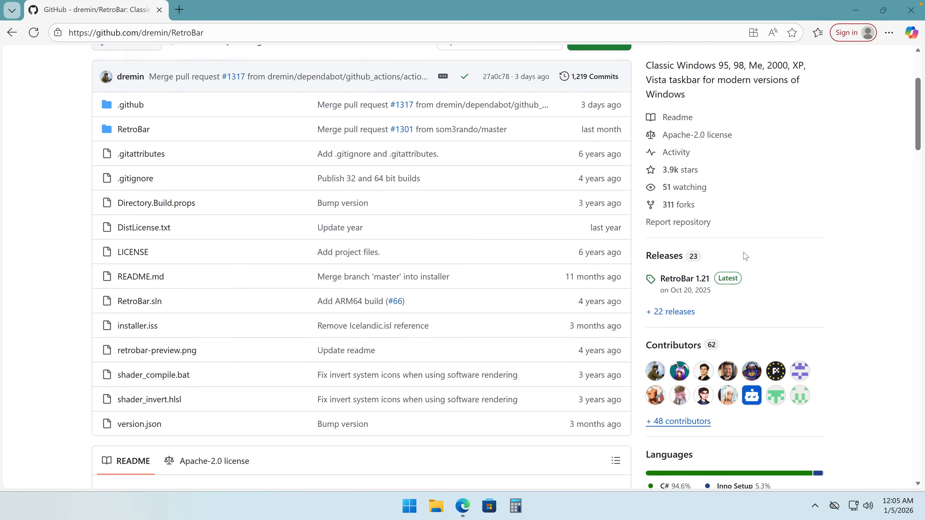
pyautogui.scroll(-3)
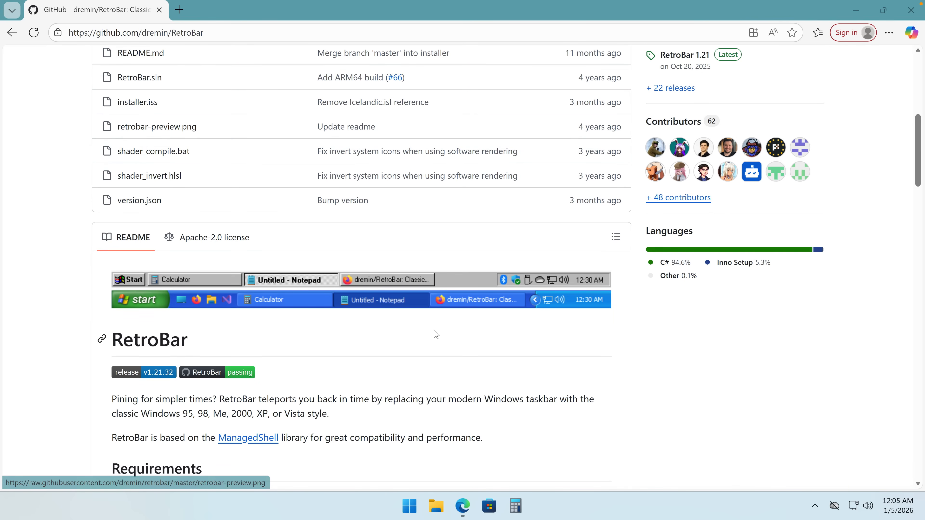
pyautogui.click(410, 506)
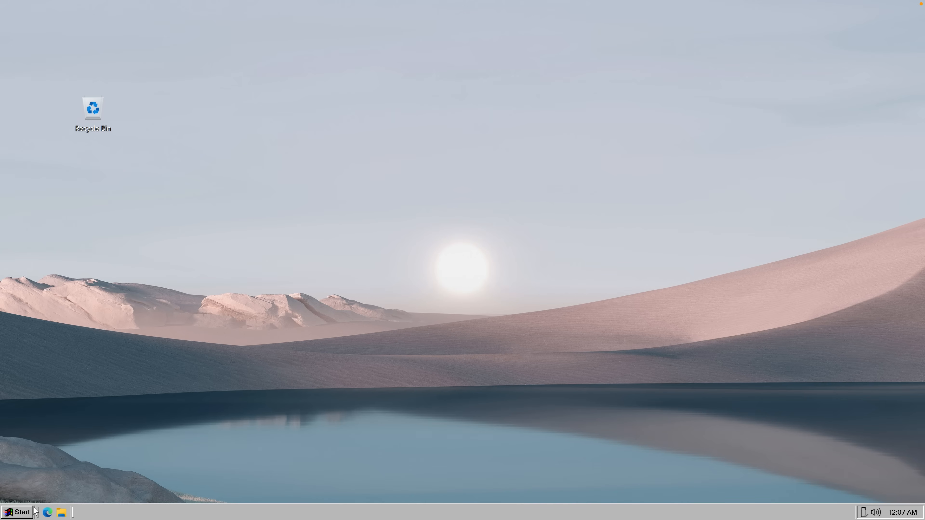
pyautogui.moveTo(151, 514)
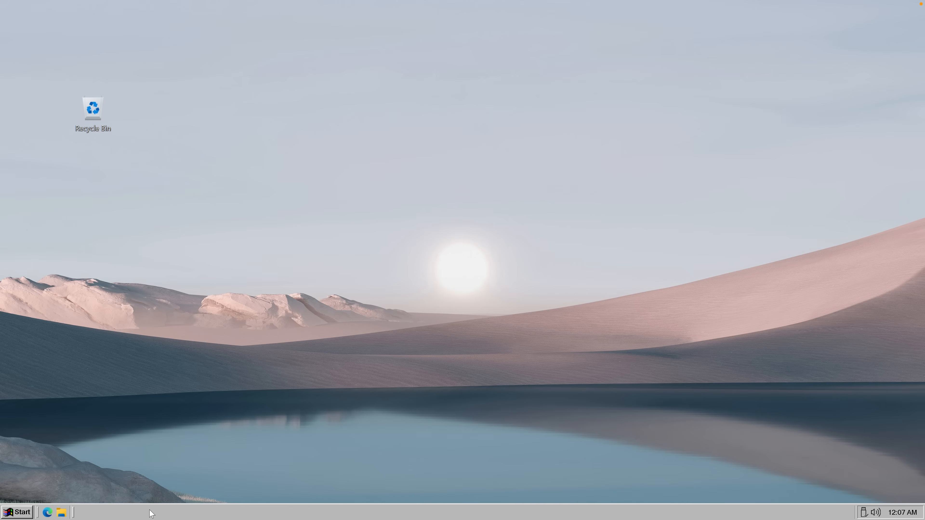
# In RetroBar Properties, choose the Windows Vista Aero theme, lock the taskbar and enable window previews
pyautogui.rightClick(152, 513)
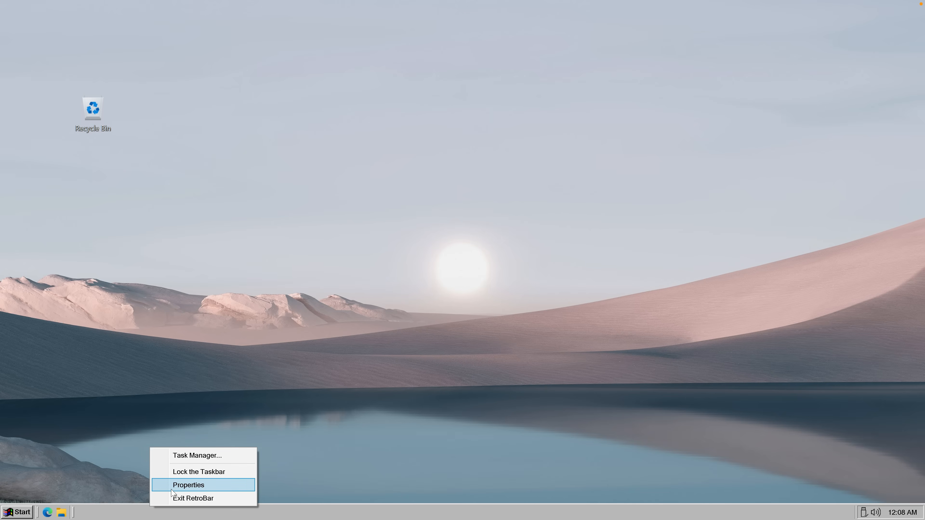
pyautogui.click(189, 486)
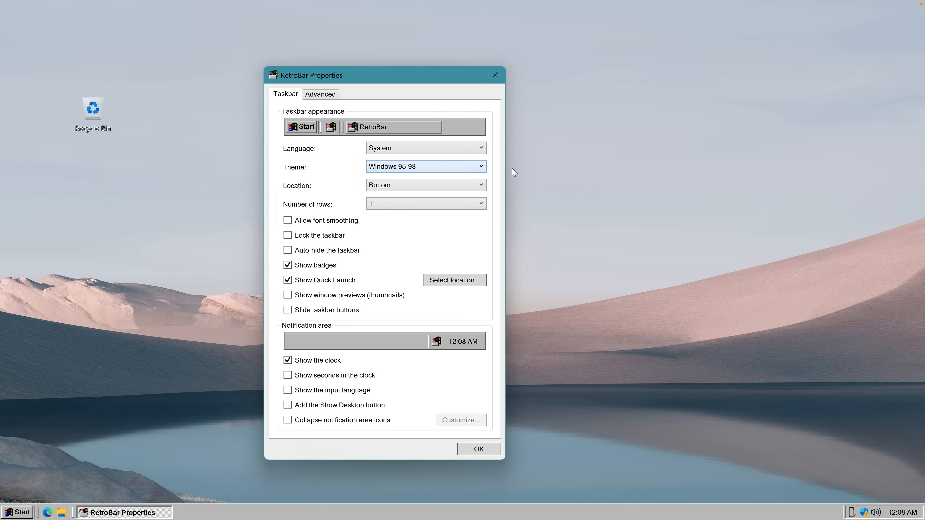
pyautogui.click(426, 166)
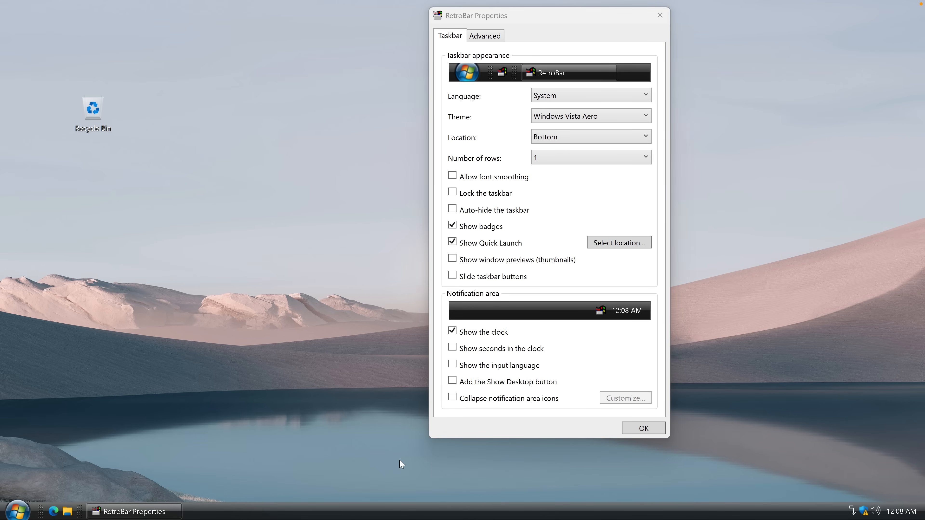
pyautogui.click(452, 192)
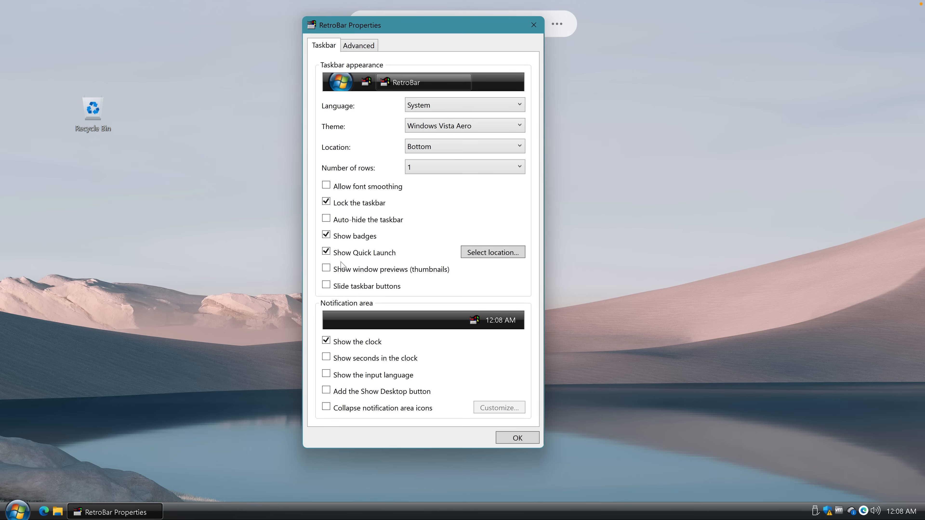
pyautogui.click(325, 268)
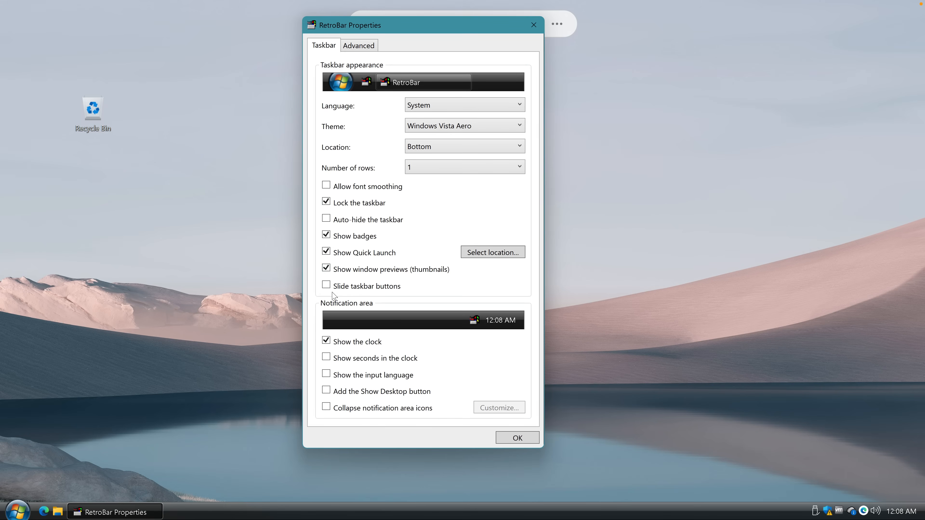
# Under Advanced, enlarge the taskbar scale to about 130%
pyautogui.click(359, 45)
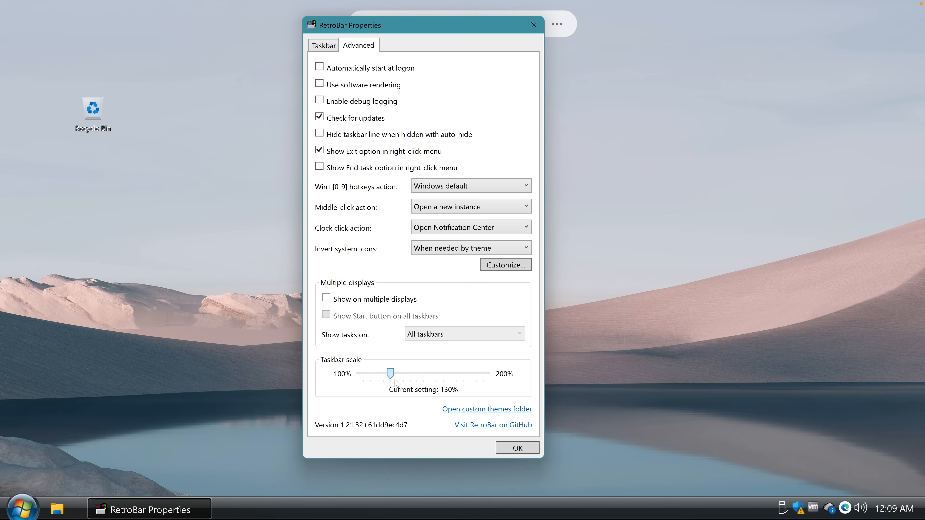
pyautogui.moveTo(391, 373); pyautogui.dragTo(411, 372)
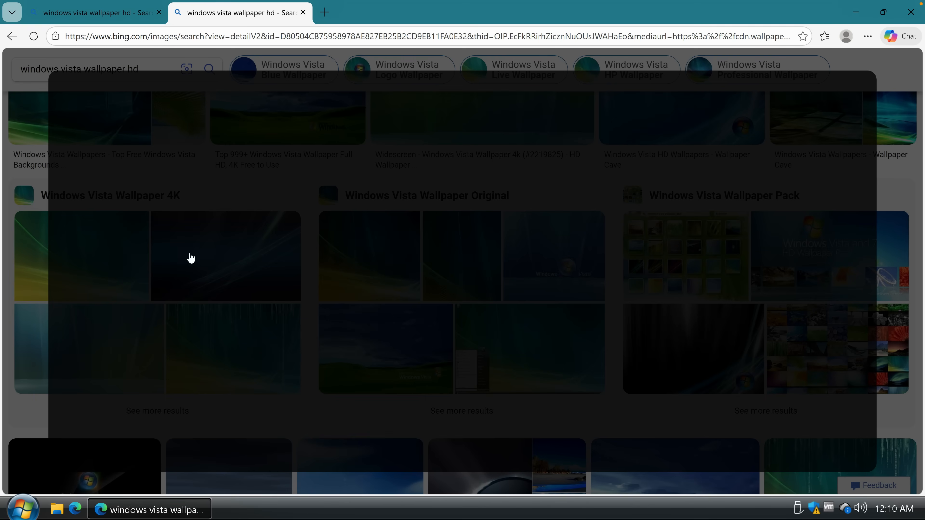
# Pick a Windows Vista Aero wallpaper image from the Bing results for the desktop background
pyautogui.click(191, 259)
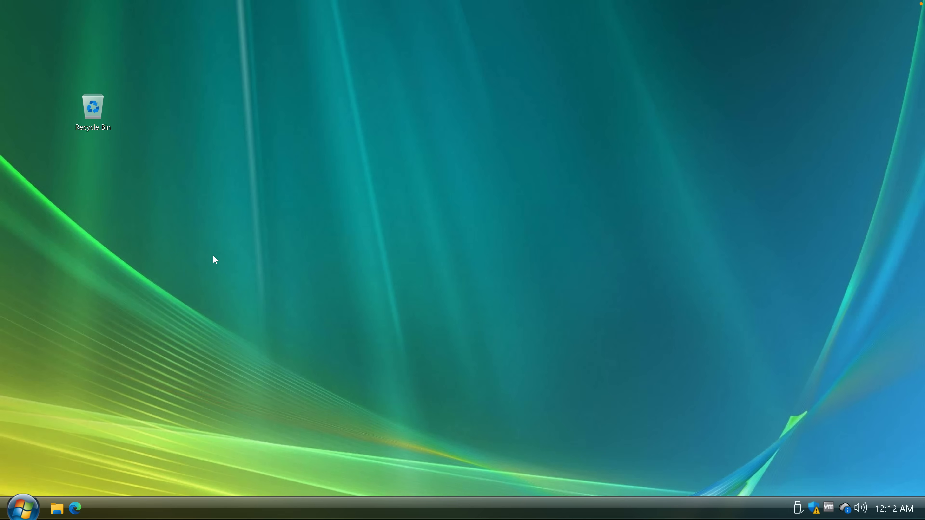
pyautogui.moveTo(595, 358)
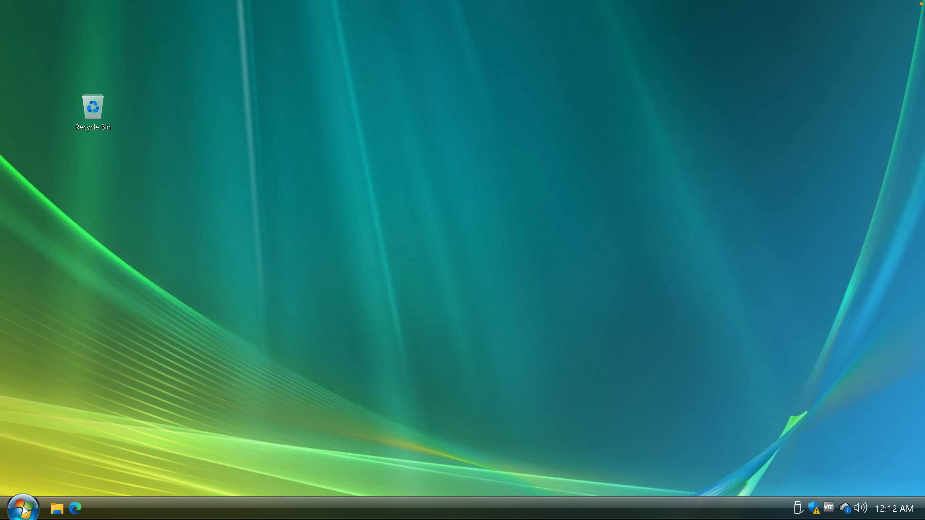
# Launch Settings from the Start menu's pinned apps onto its Home page
pyautogui.click(23, 510)
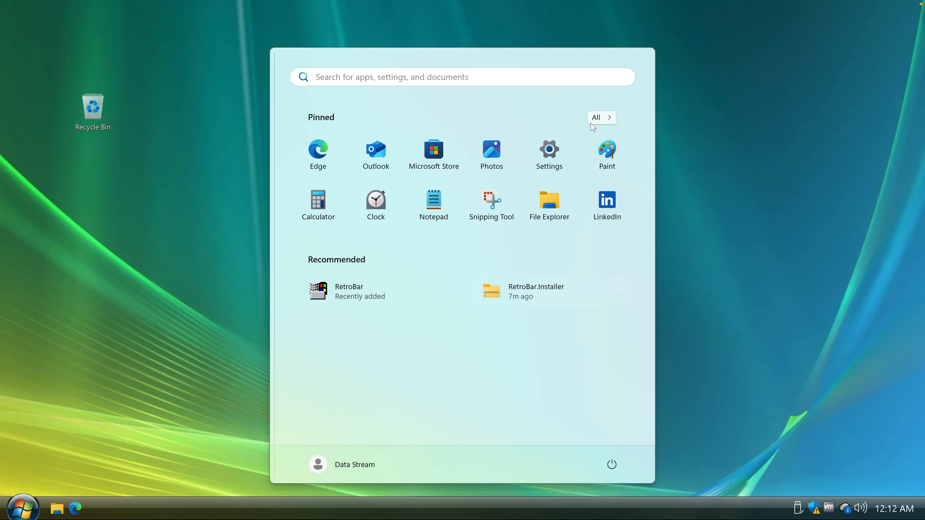
pyautogui.click(549, 149)
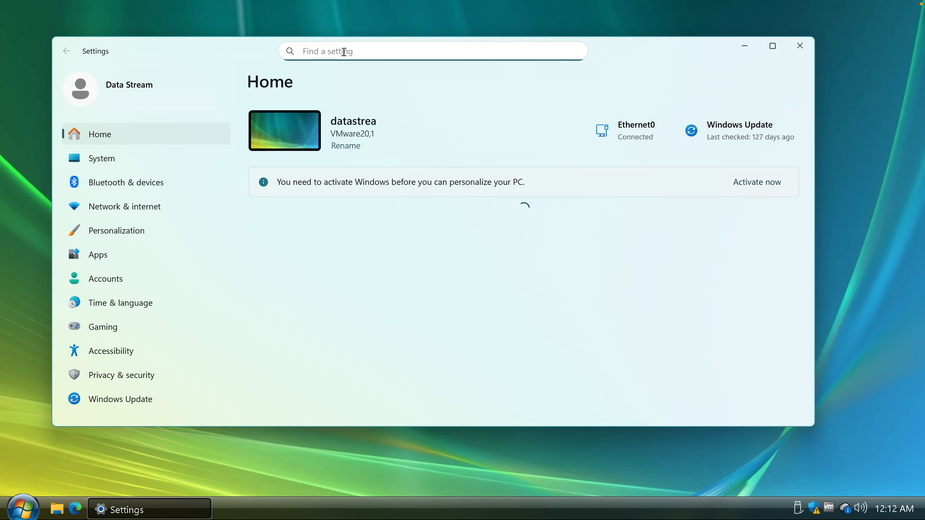
pyautogui.write('tttttt')
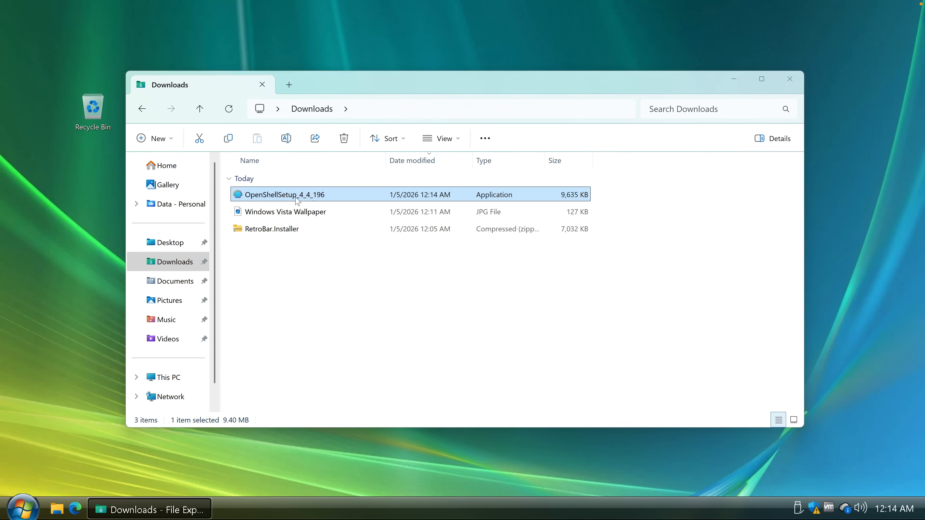
# Install Open-Shell, choose the two-column classic start menu style and pick a skin for it
pyautogui.doubleClick(284, 195)
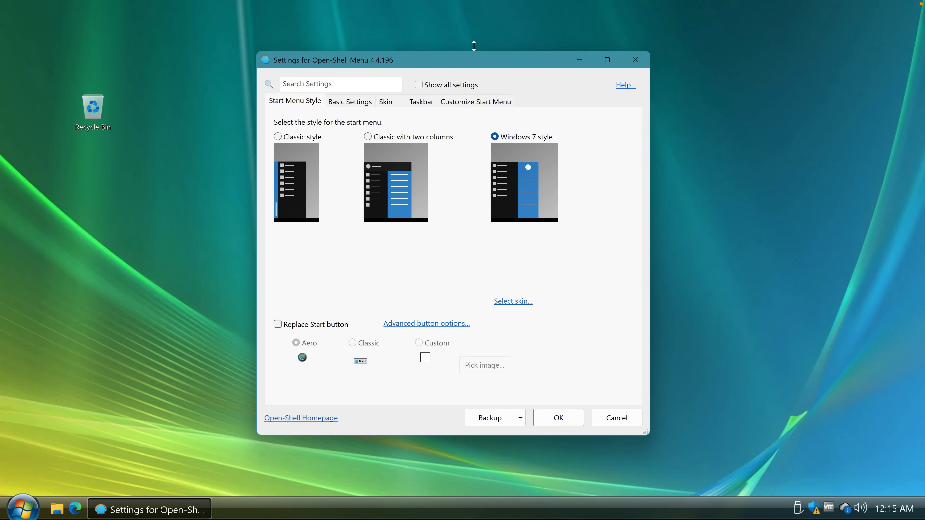
pyautogui.moveTo(420, 143)
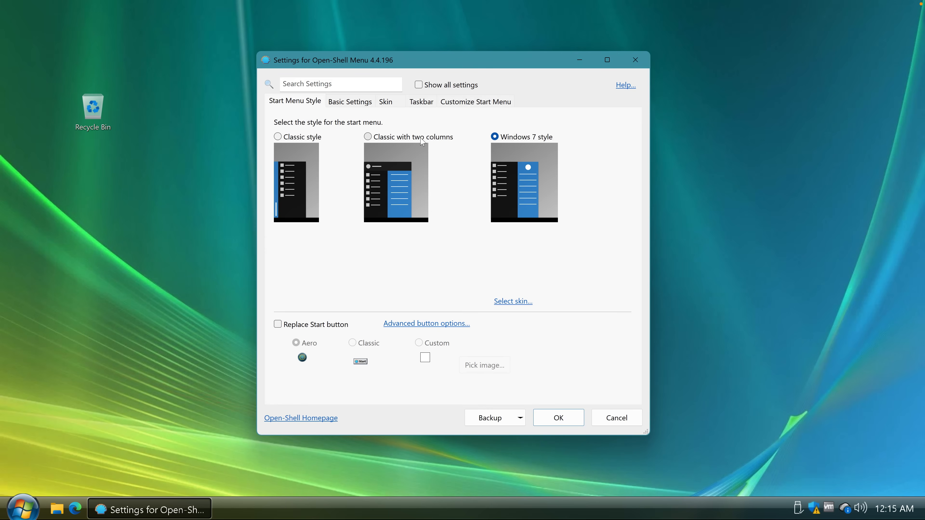
pyautogui.click(368, 136)
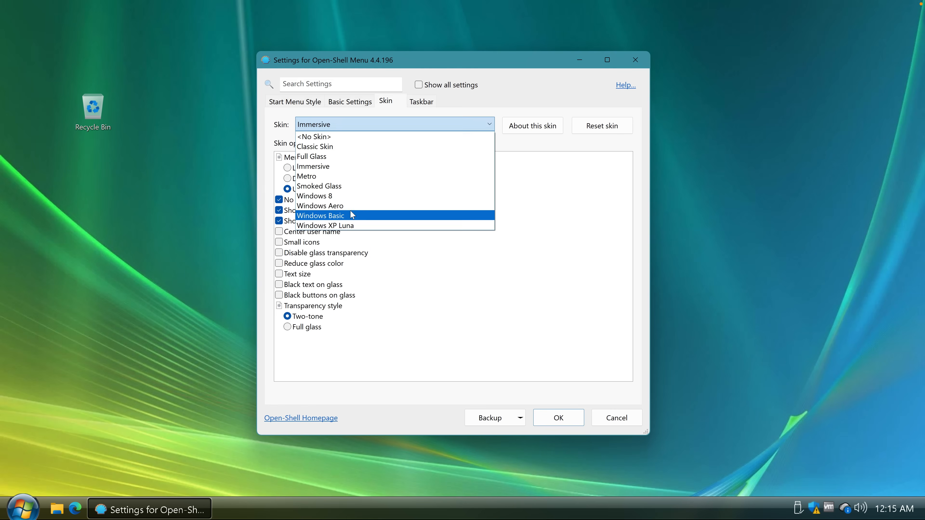
pyautogui.click(320, 207)
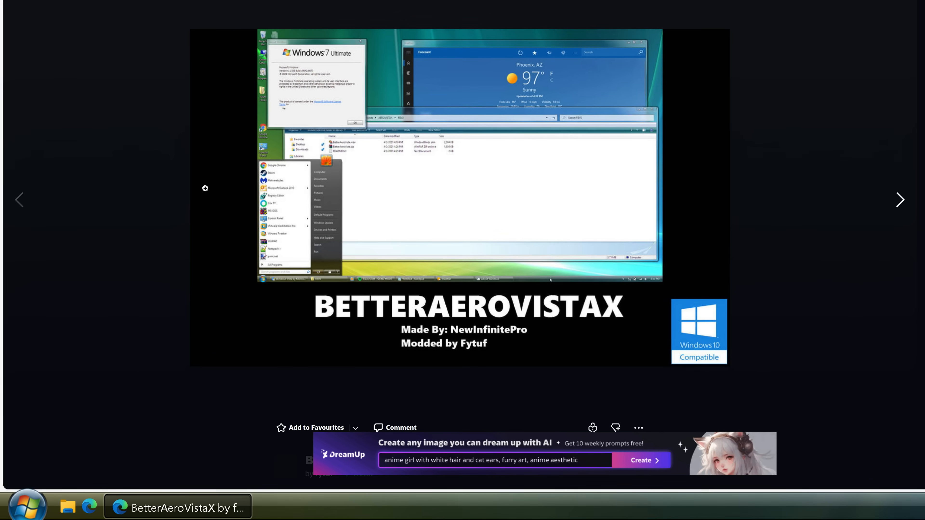
pyautogui.moveTo(232, 262)
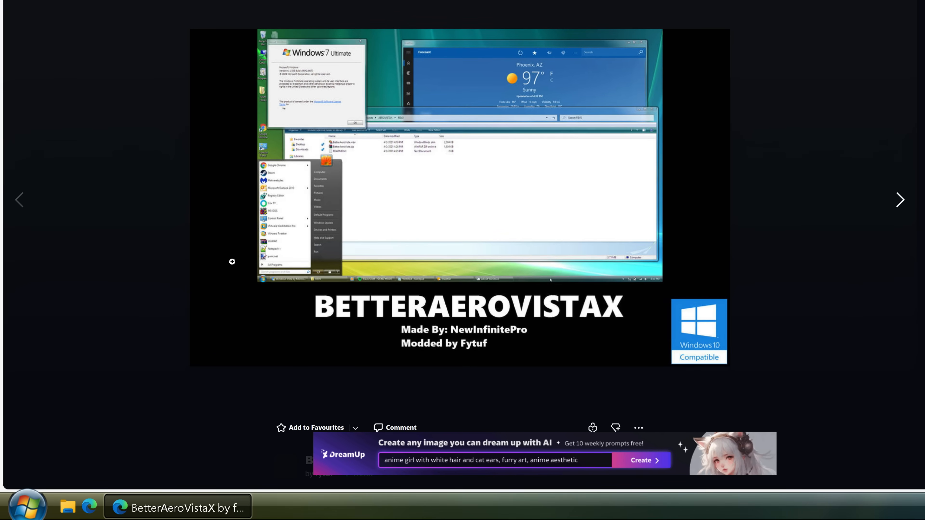
# Look over the BetterAeroVistaX DeviantArt page, then start a fresh tab for the next download
pyautogui.scroll(-3)
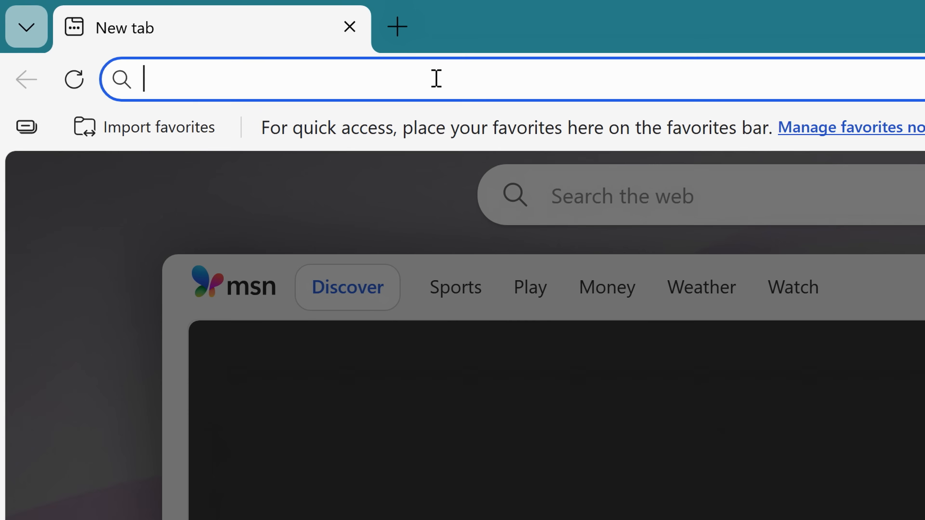
pyautogui.write('wwwwwwwwwwwwwwwi')
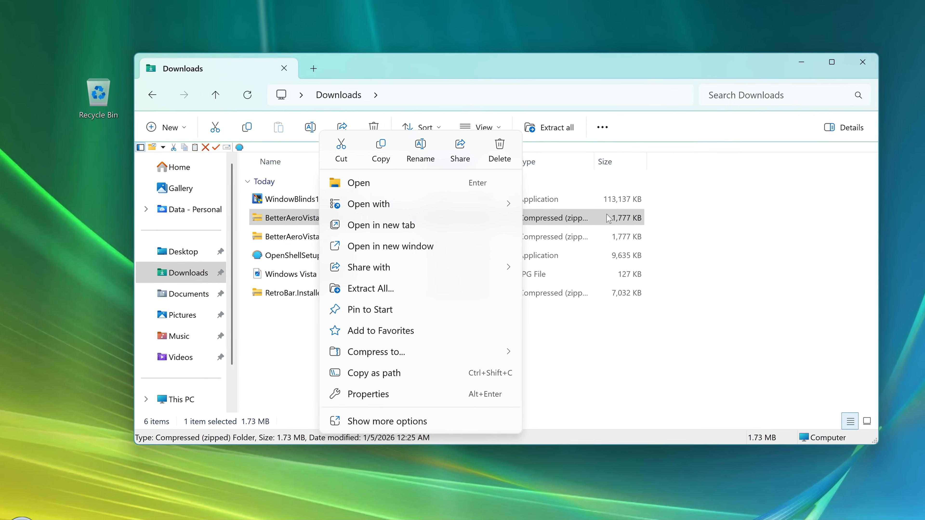
pyautogui.moveTo(399, 260)
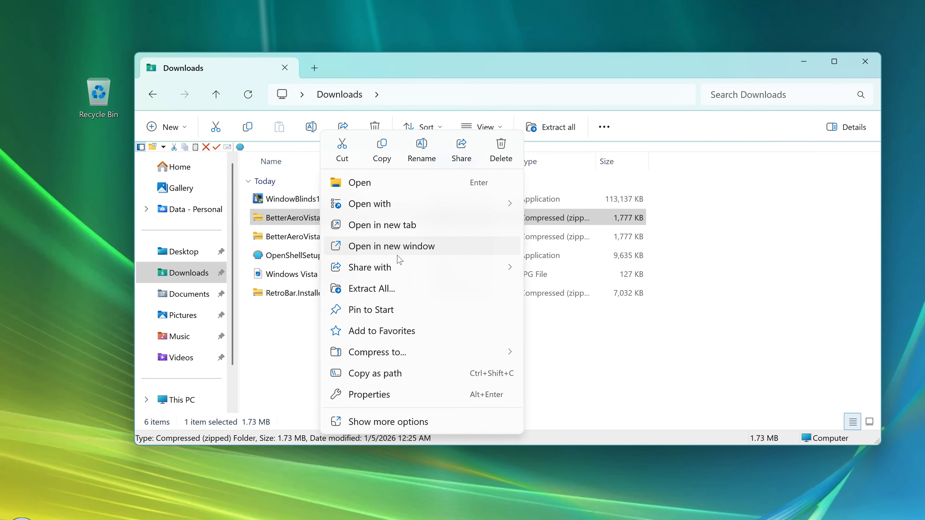
pyautogui.moveTo(463, 298)
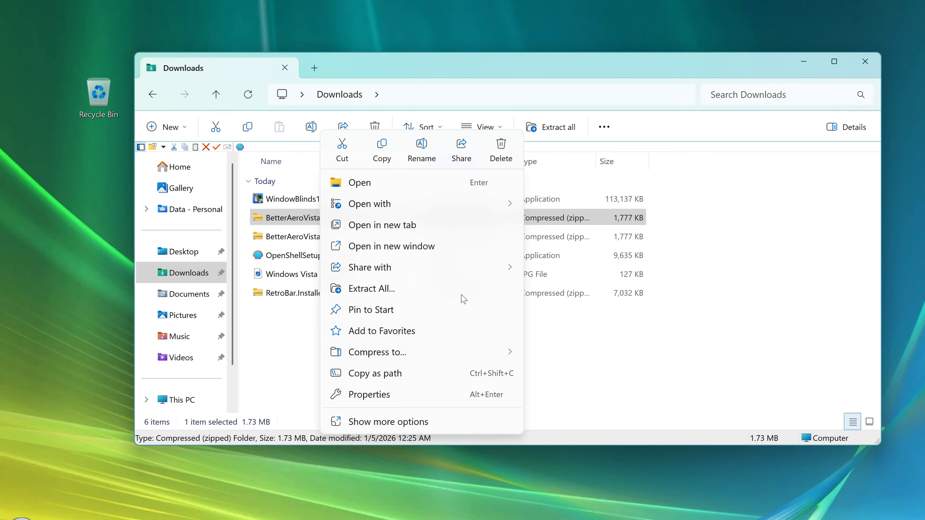
# Extract the BetterAeroVistaX (1) zip to get BetterAeroVista.wba, then run the WindowBlinds 11 installer
pyautogui.click(372, 289)
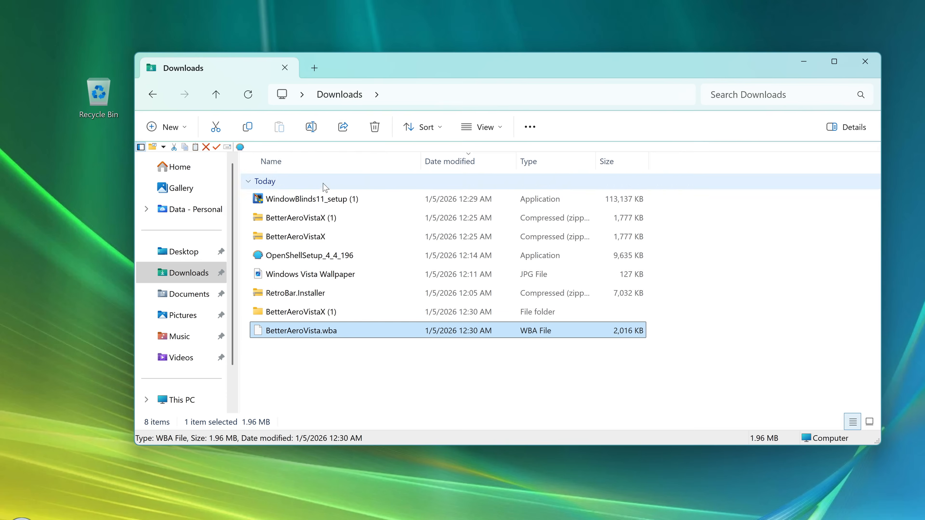
pyautogui.click(311, 200)
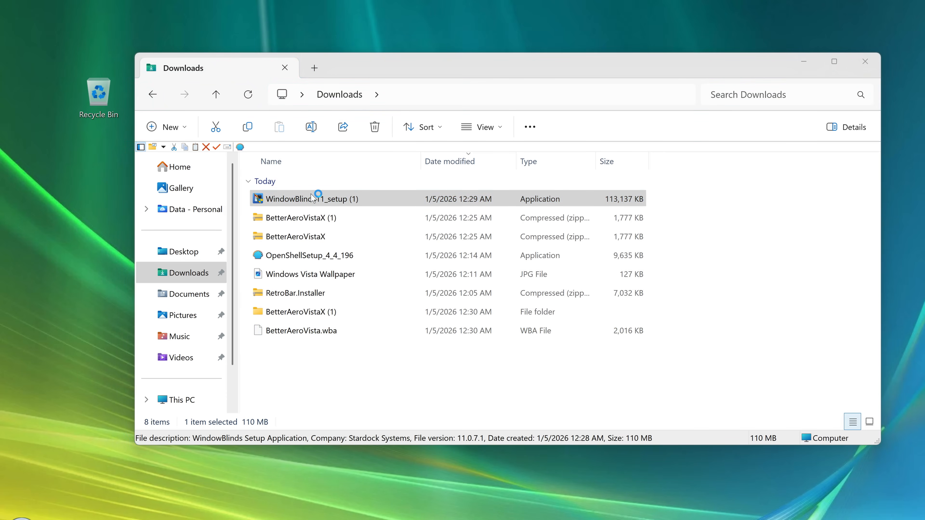
pyautogui.doubleClick(311, 199)
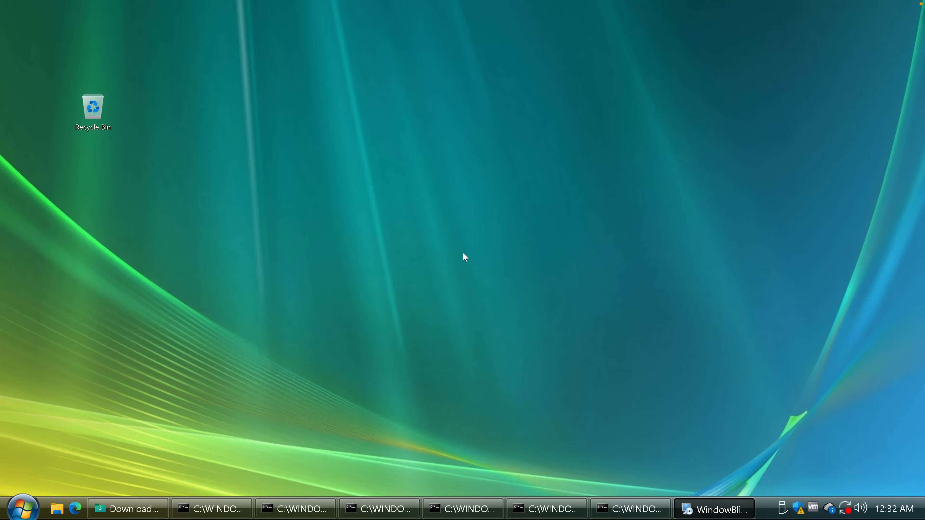
# Dismiss WindowBlinds Configuration, apply the BetterAeroVista skin from Downloads, and close the restyled Explorer window
pyautogui.click(714, 510)
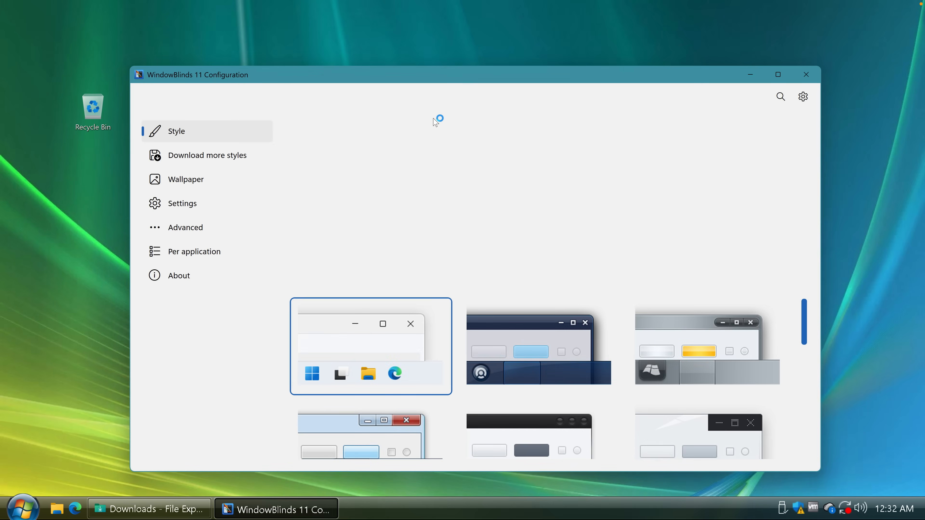
pyautogui.click(807, 74)
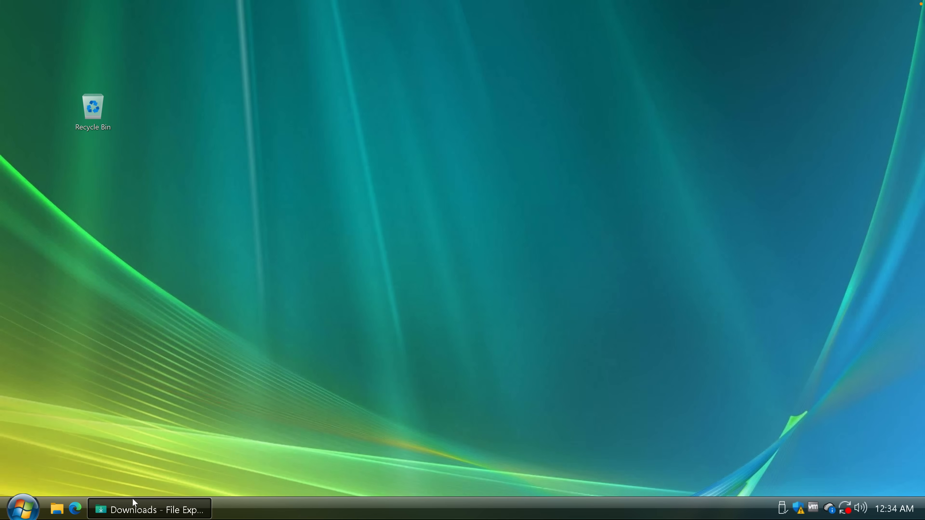
pyautogui.click(148, 511)
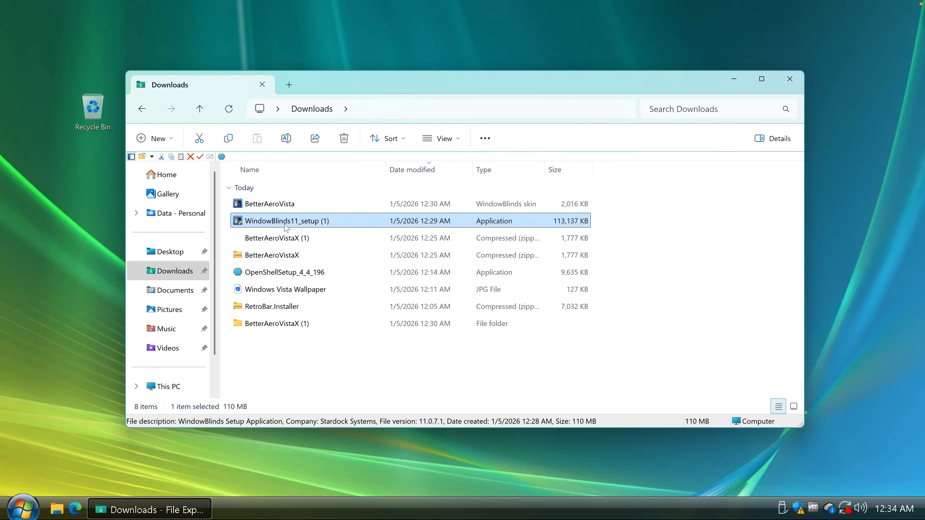
pyautogui.click(270, 203)
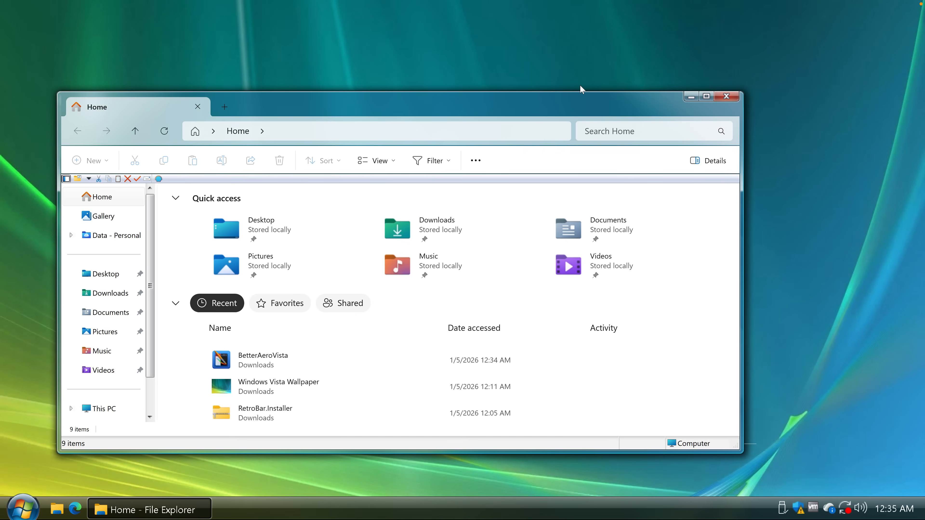
pyautogui.moveTo(590, 68)
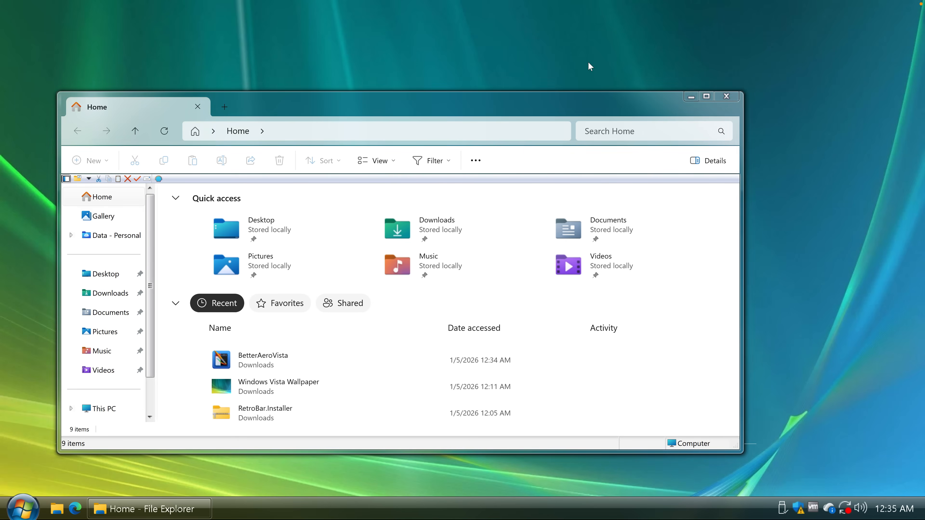
pyautogui.click(727, 97)
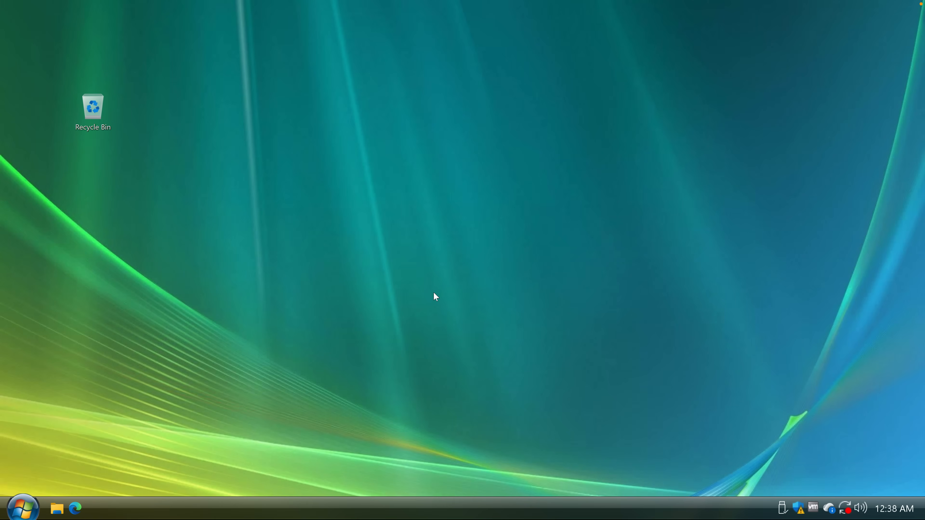
pyautogui.moveTo(421, 200)
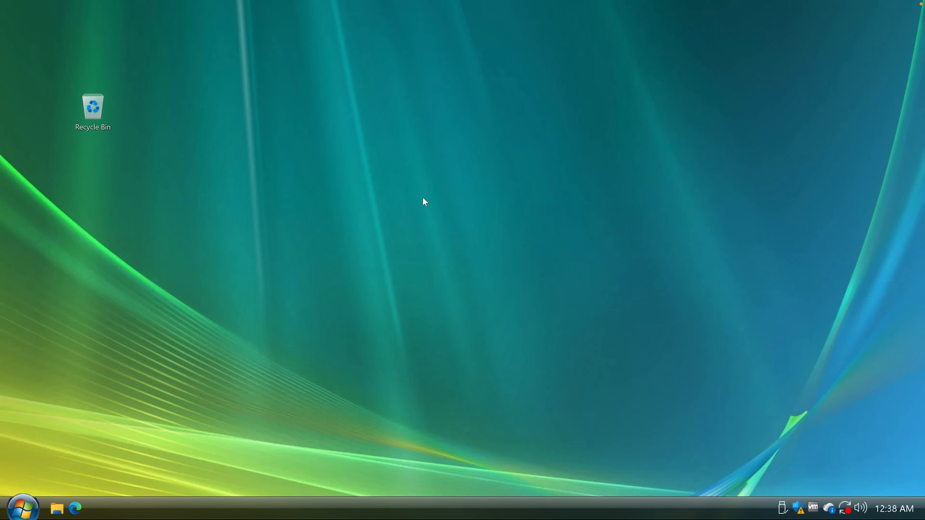
pyautogui.moveTo(449, 219)
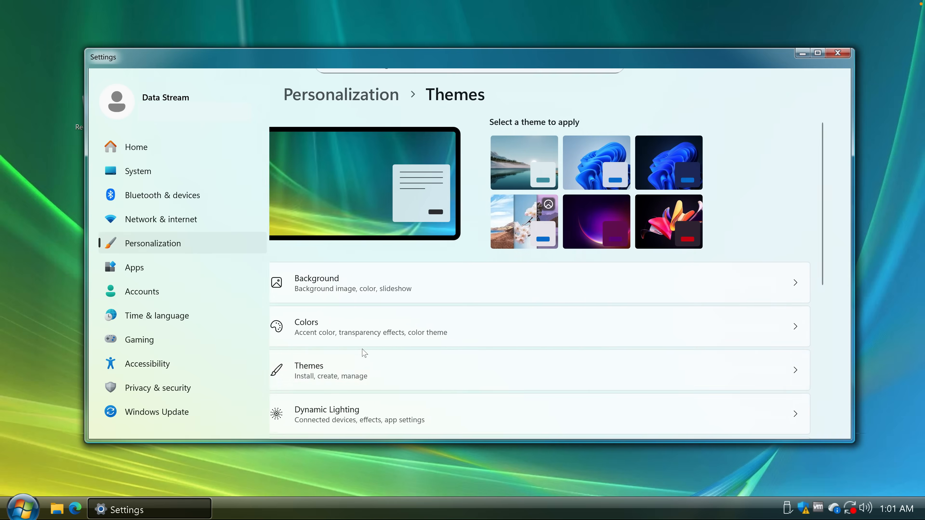
# In Desktop icon settings, keep only Recycle Bin shown and confirm with OK
pyautogui.scroll(-3)
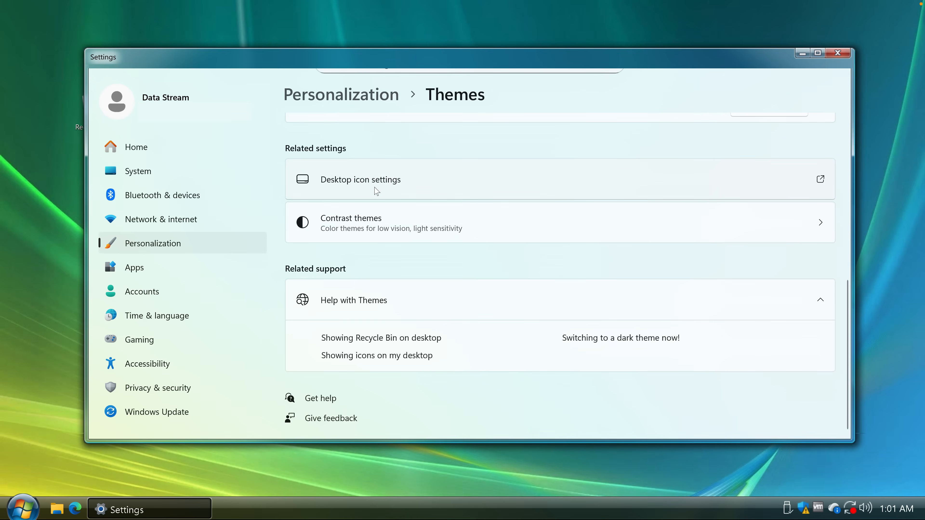
pyautogui.click(361, 180)
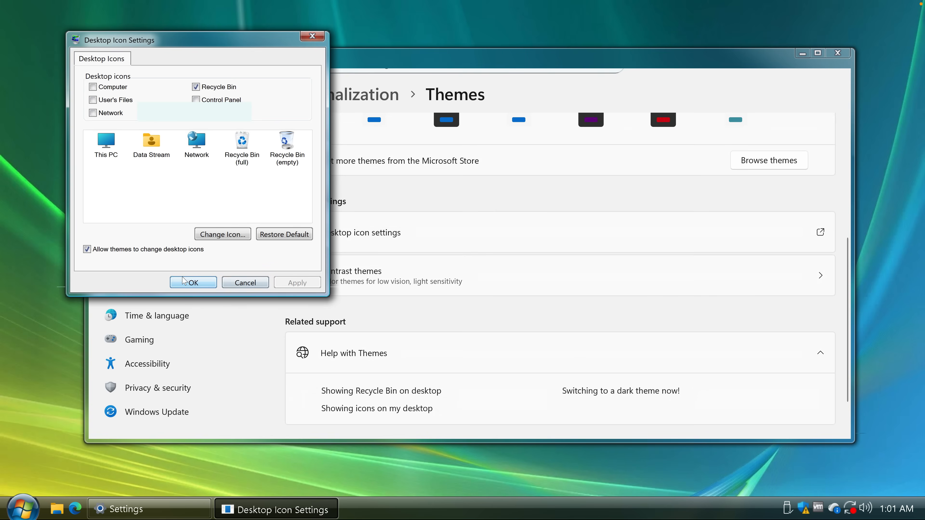
pyautogui.click(194, 283)
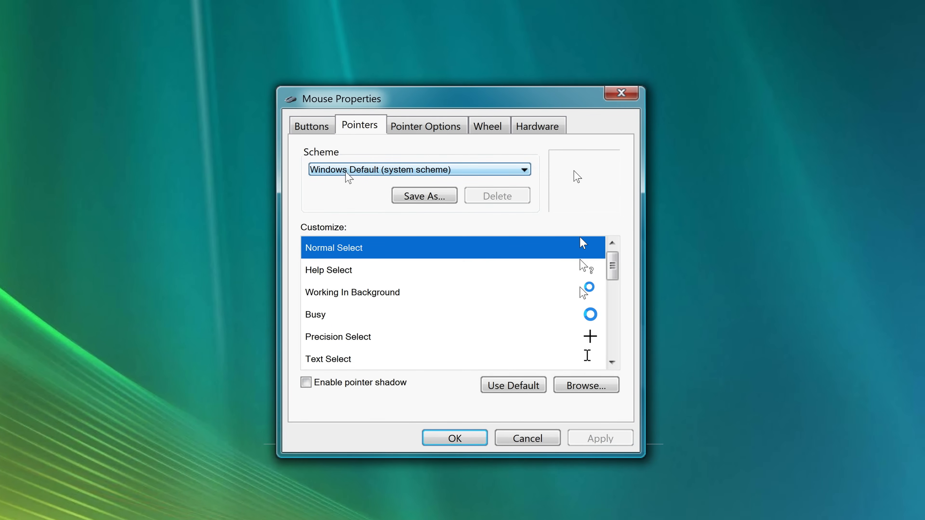
# Review the pointer schemes, then cancel Mouse Properties leaving Windows Default unchanged
pyautogui.click(352, 293)
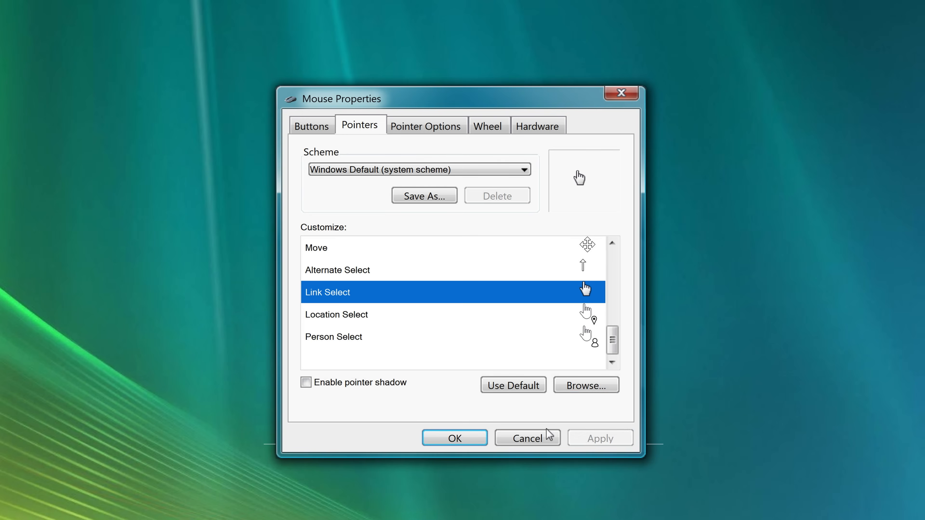
pyautogui.click(528, 439)
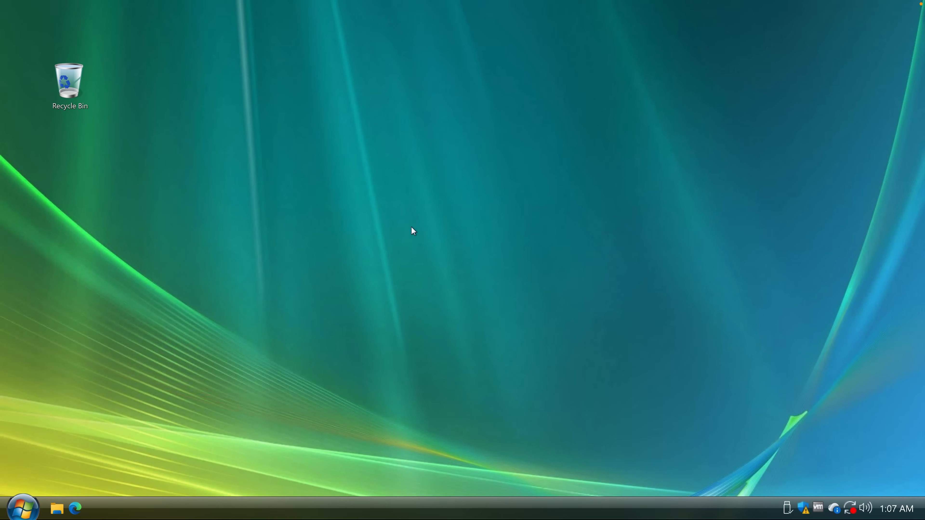
pyautogui.moveTo(551, 277)
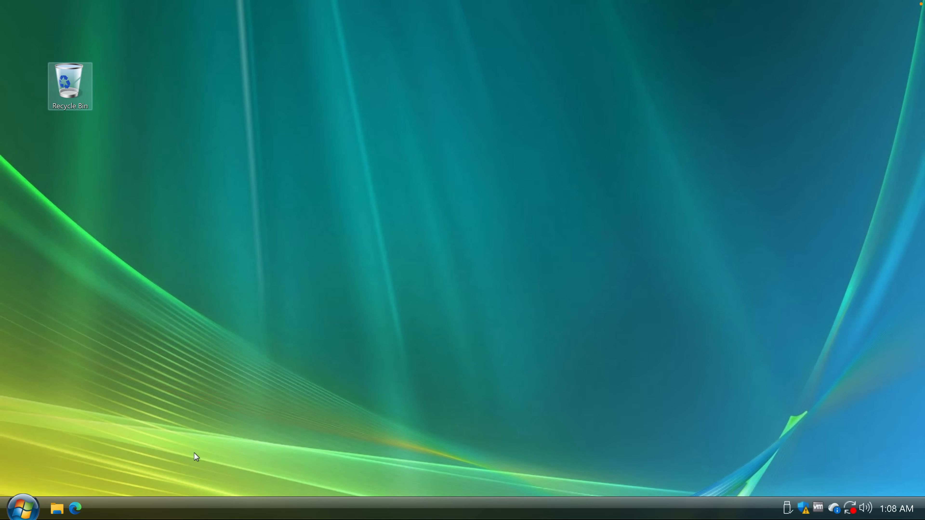
pyautogui.click(23, 510)
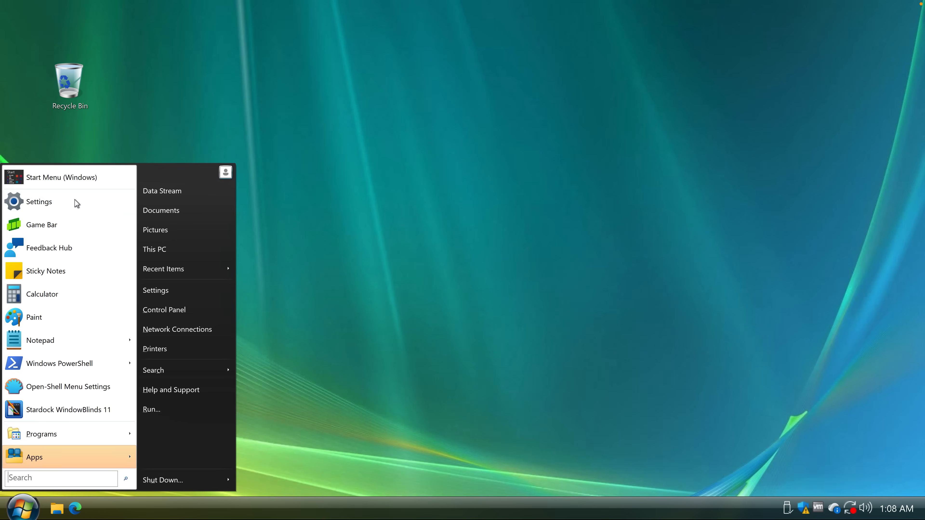
pyautogui.click(553, 88)
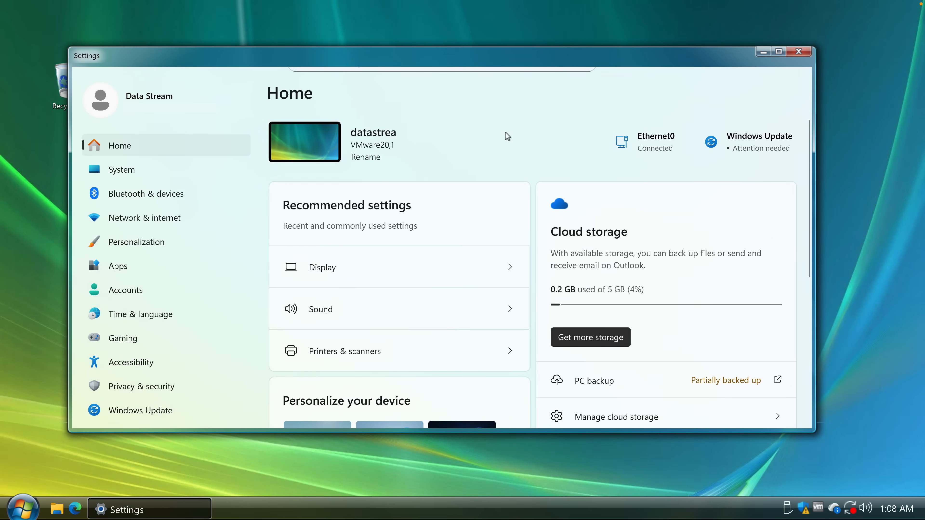
pyautogui.moveTo(658, 194)
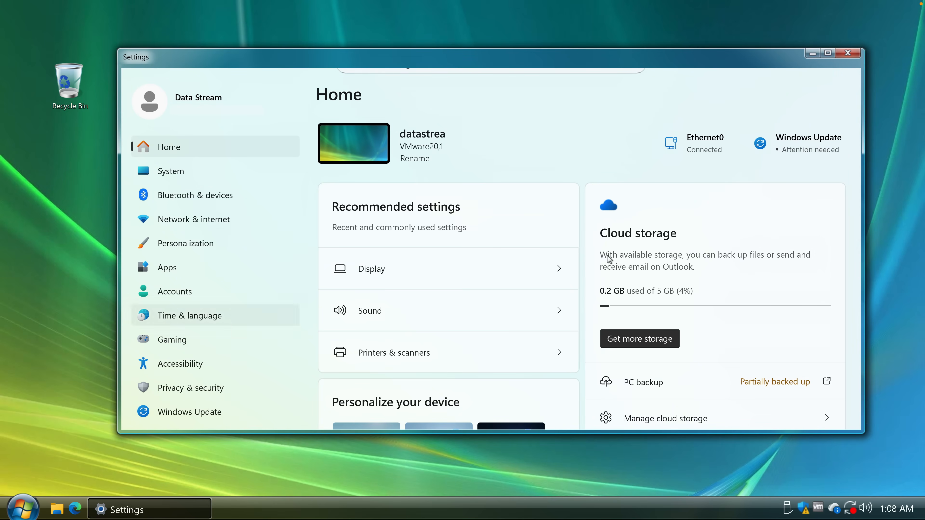
pyautogui.click(849, 53)
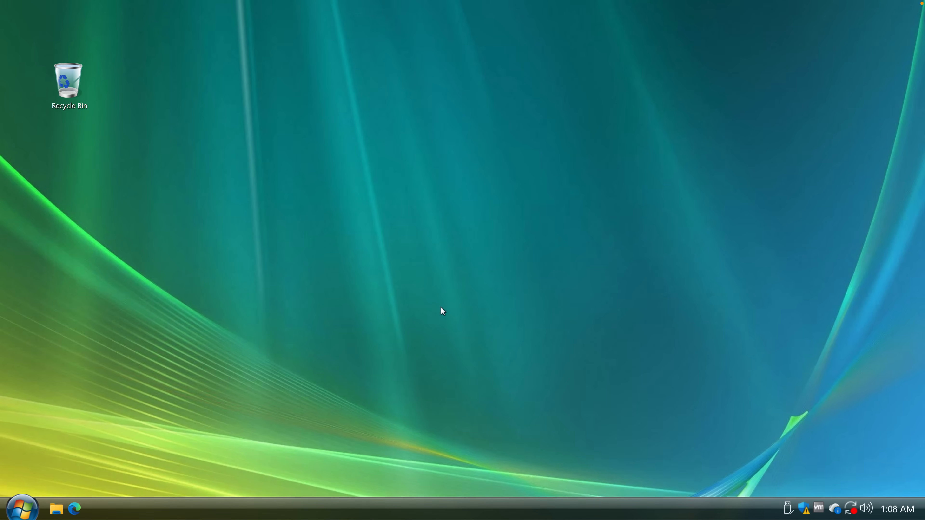